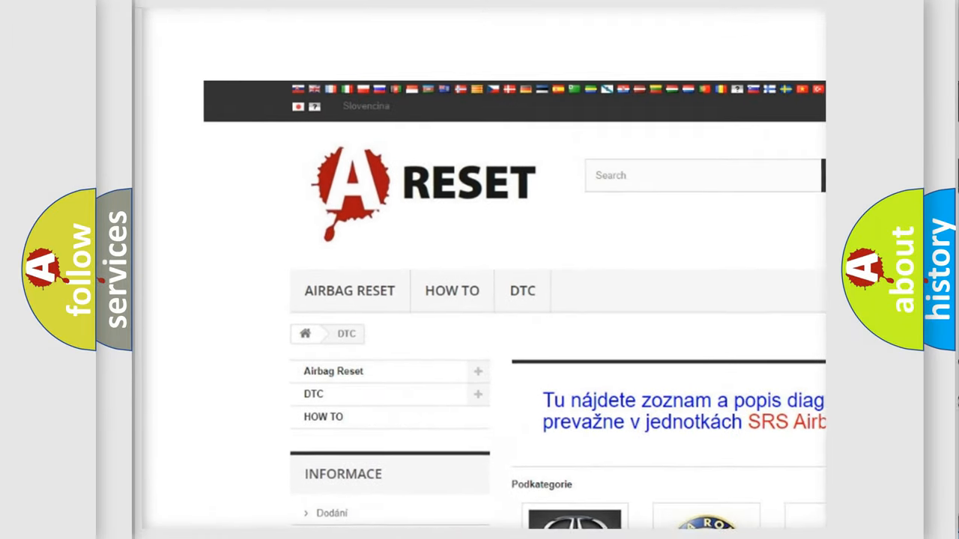
Step: View the GMC DTC listing and scroll through its subcategory diagnostic codes
scroll(up, 3)
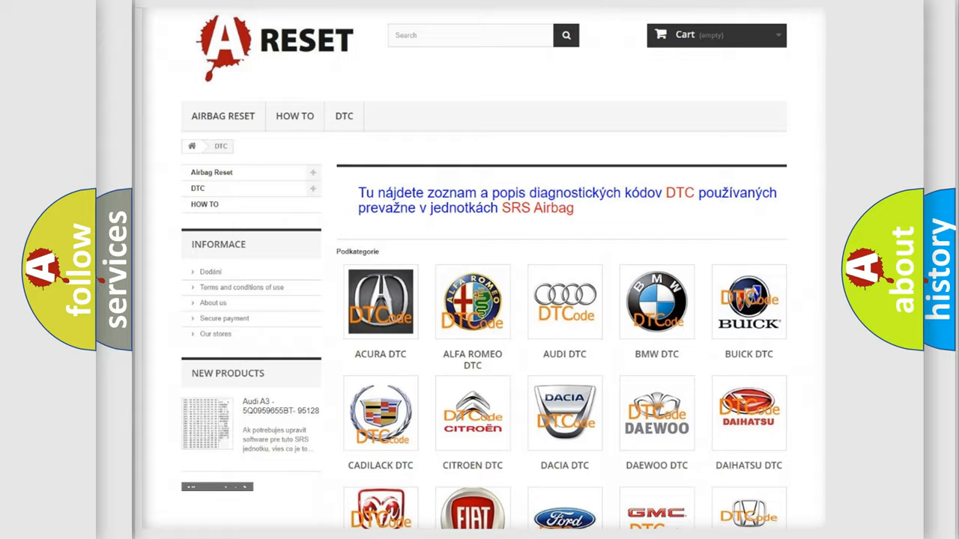
scroll(down, 3)
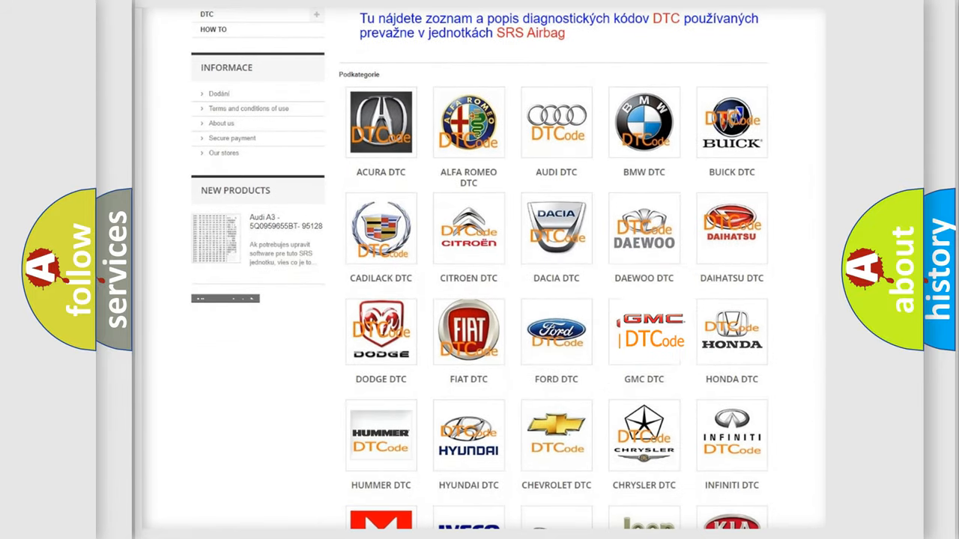
click(644, 332)
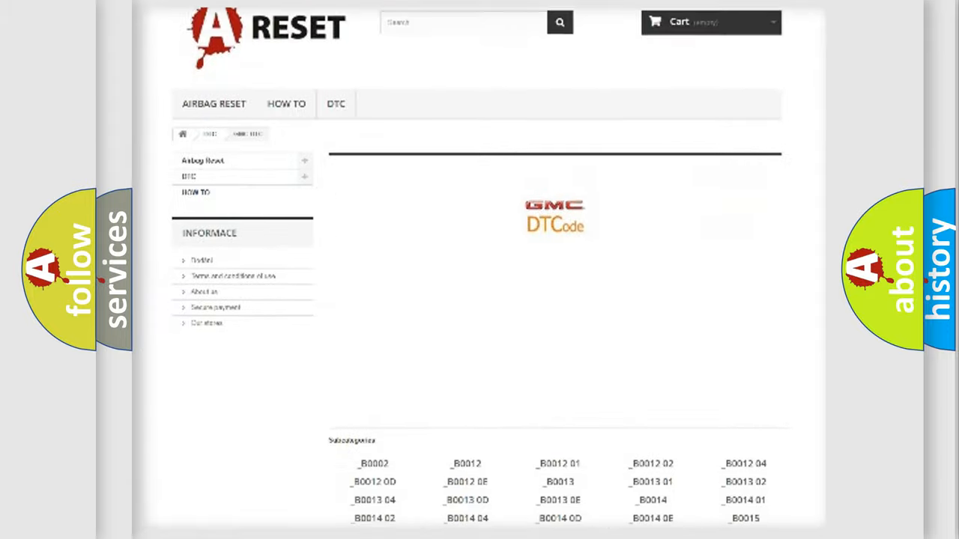
scroll(down, 3)
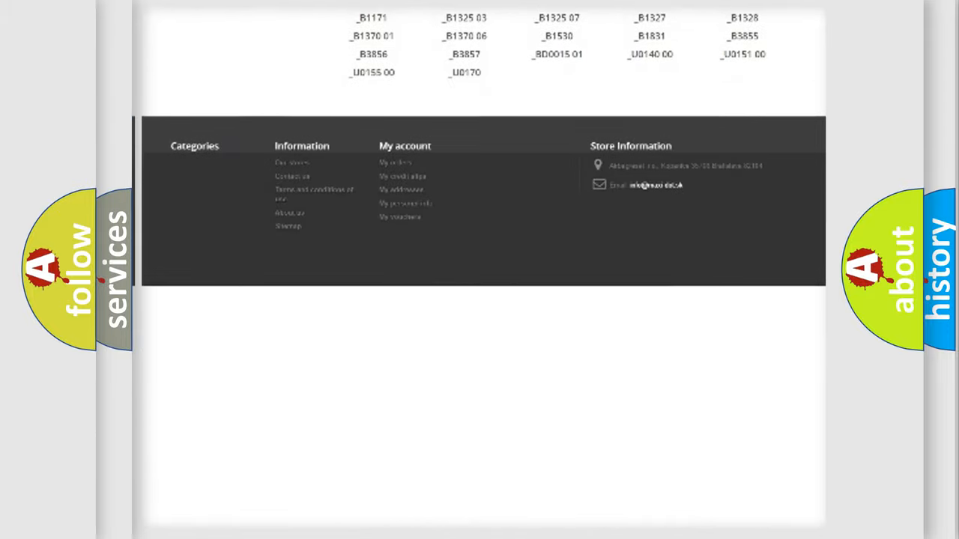
scroll(up, 3)
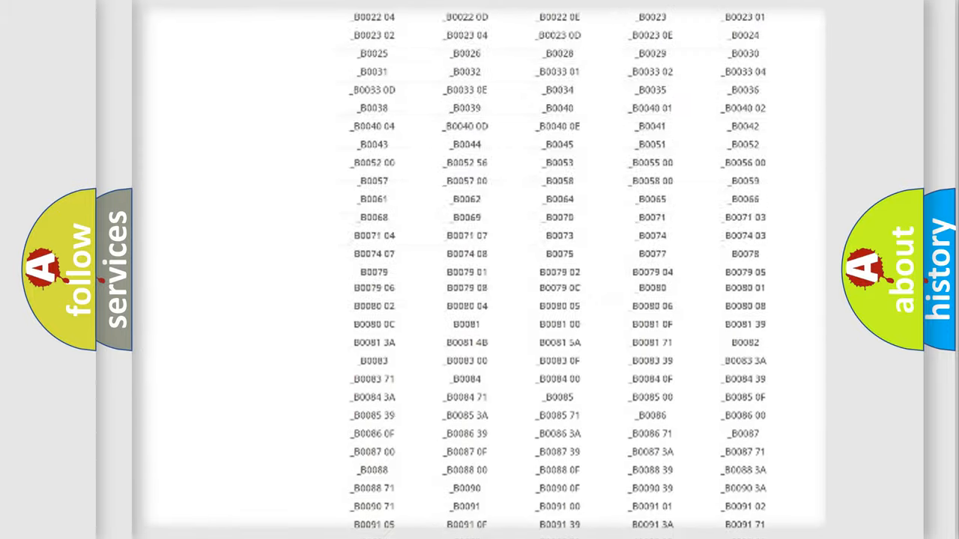
scroll(up, 3)
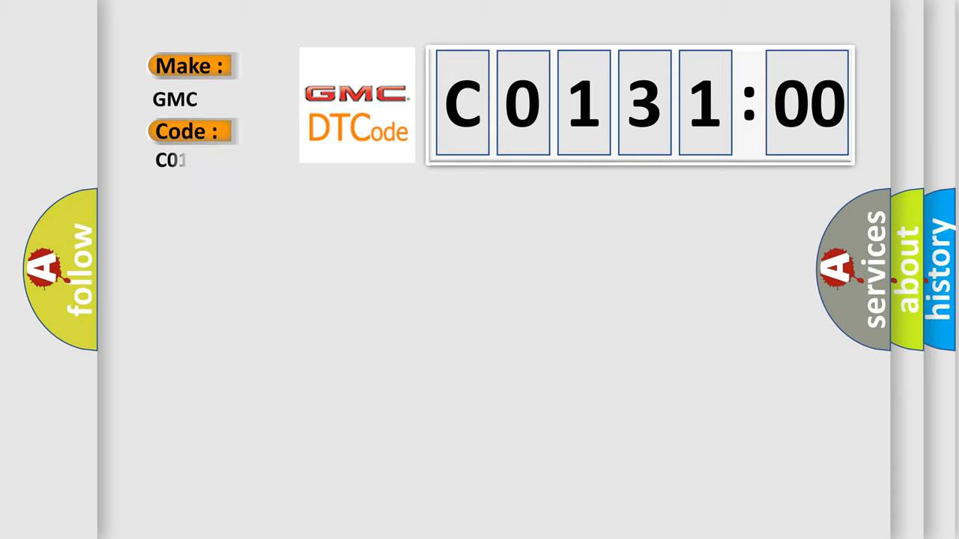
Step: Show GMC code C013100 with its definition, then its short description
text(13100)
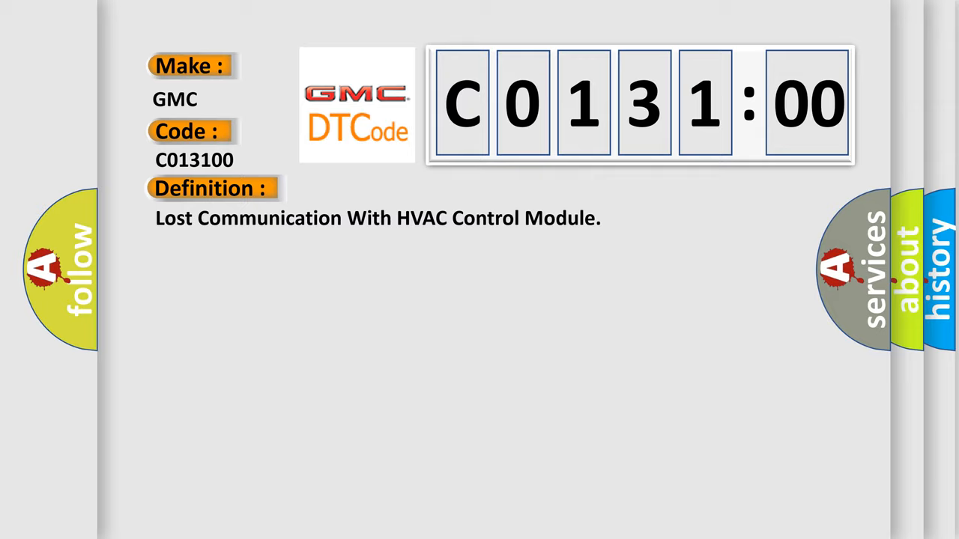
click(390, 189)
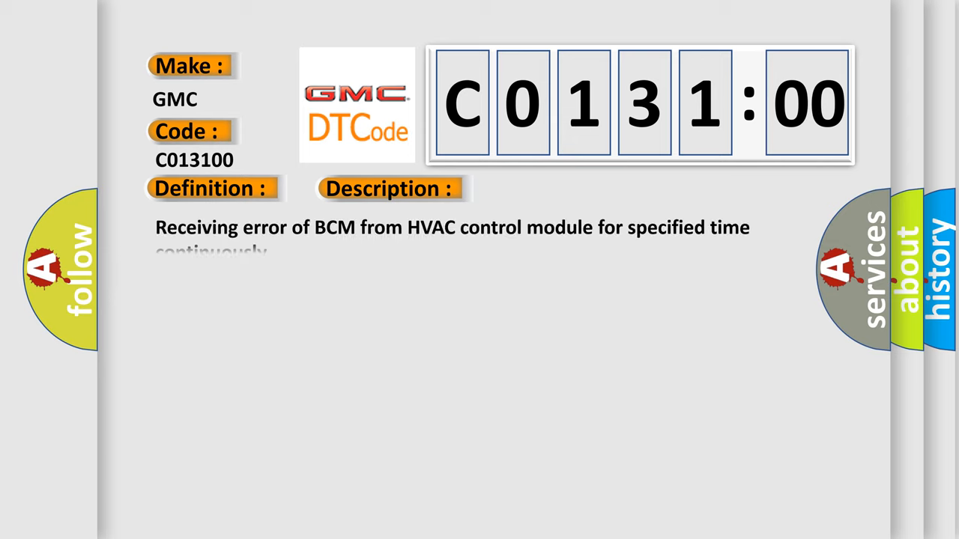